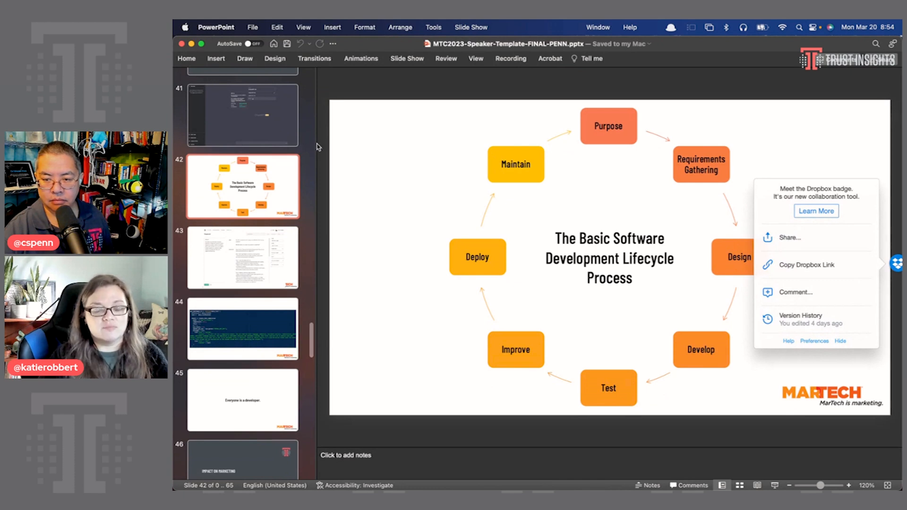
mouse_move(783, 141)
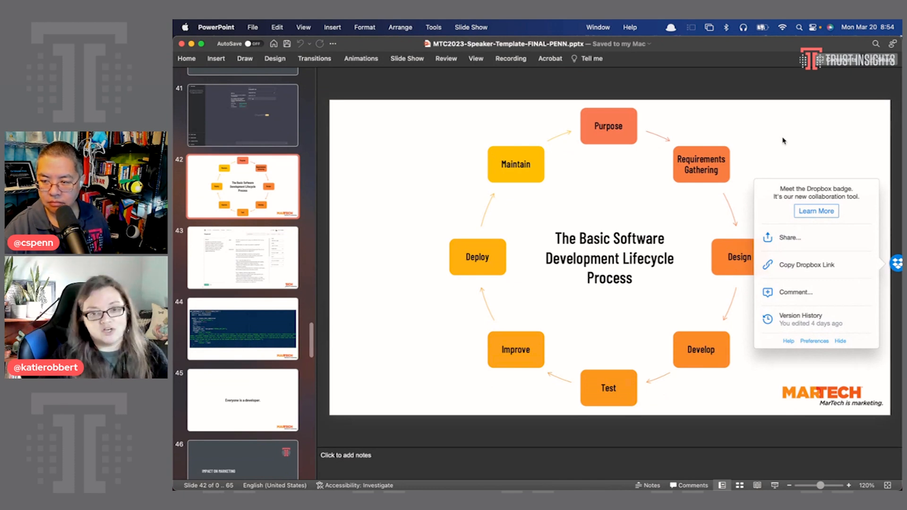
- Hide the Dropbox badge over the PowerPoint slide and dismiss the badge-hidden notice
left_click(841, 341)
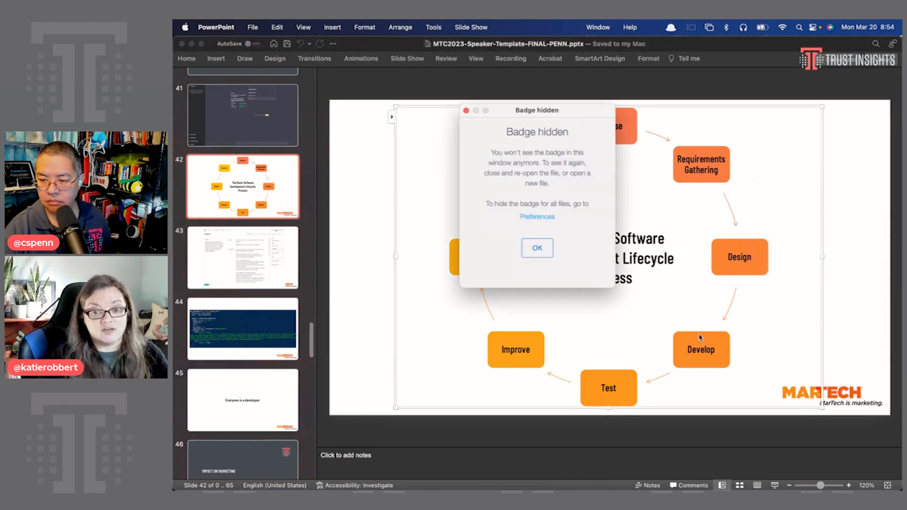
left_click(535, 248)
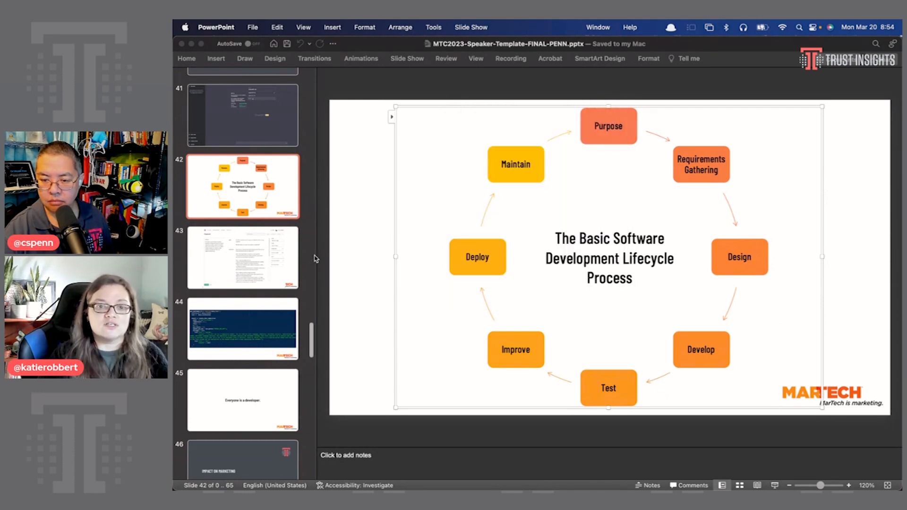
scroll("down", 3)
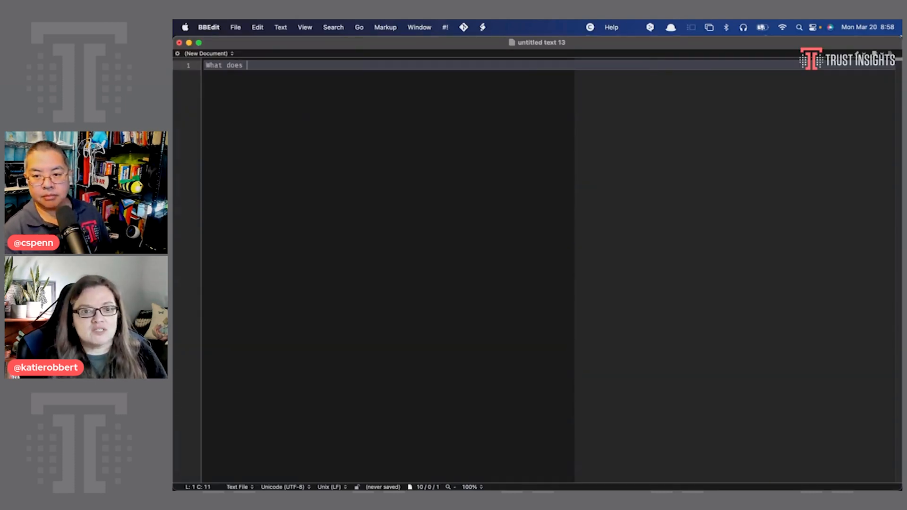
- Write 'What does SEO look like in 2023?' then 'Write the first draft of this blog post:', discarding a false start
type("SEO look like in 2023?")
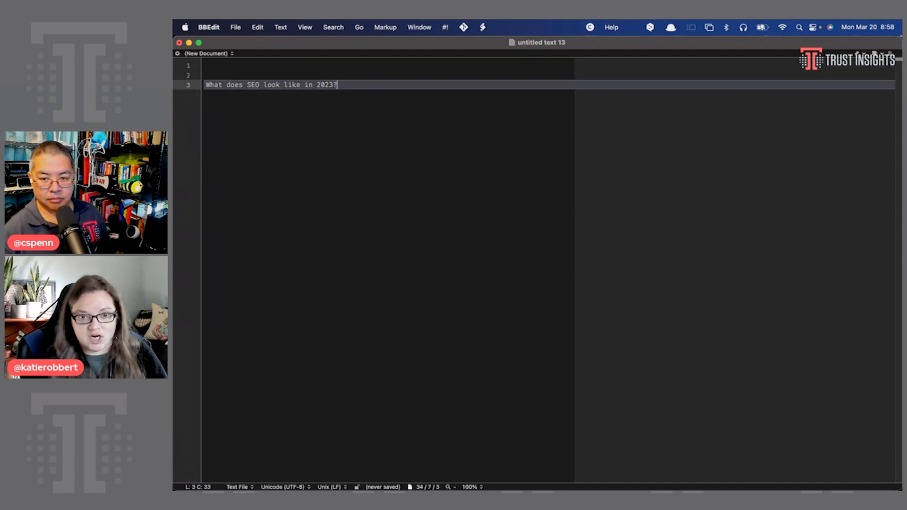
type("You will firs")
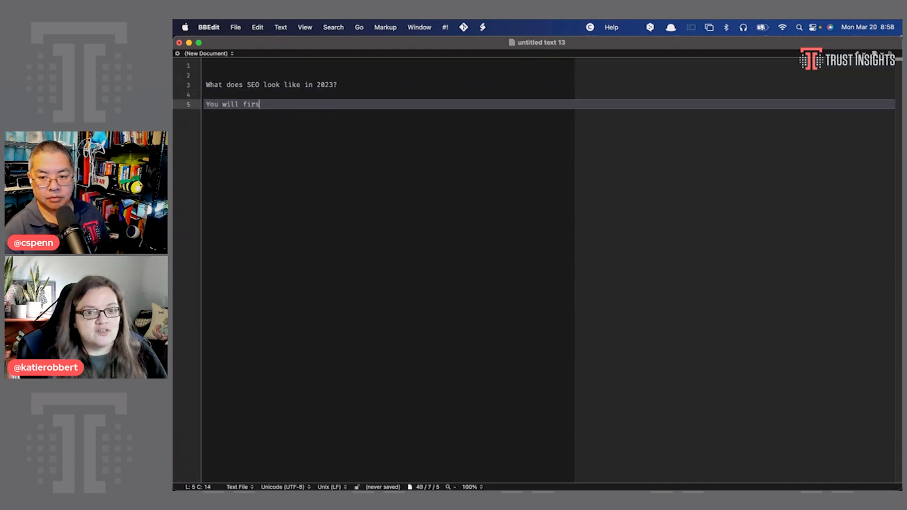
type("wr")
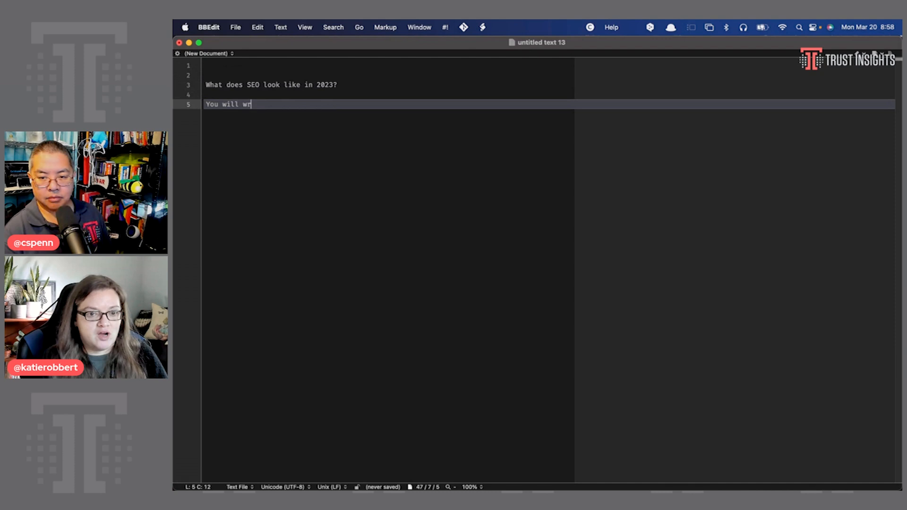
key("backspace")
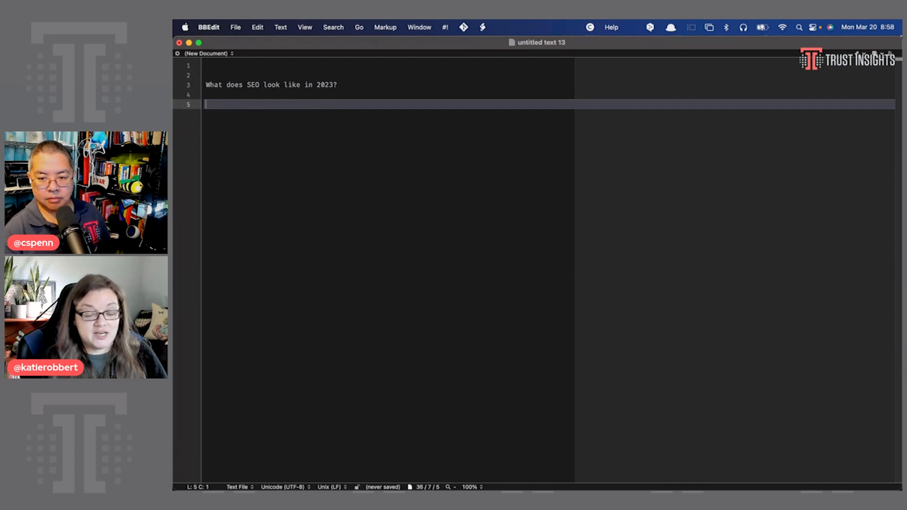
type("Write the first draft of this blog post:")
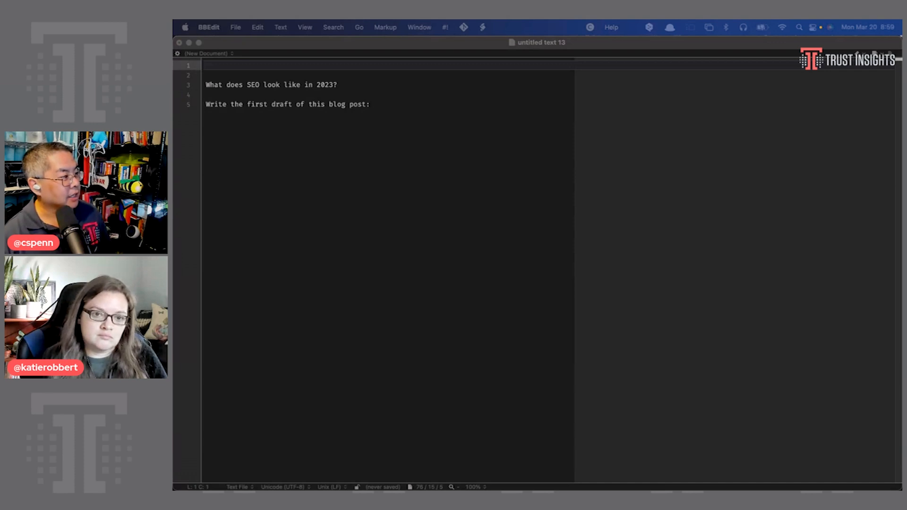
- Add an opening role paragraph: a blogger specializing in SEO, SEM and optimizing content for crawlers
left_click(268, 66)
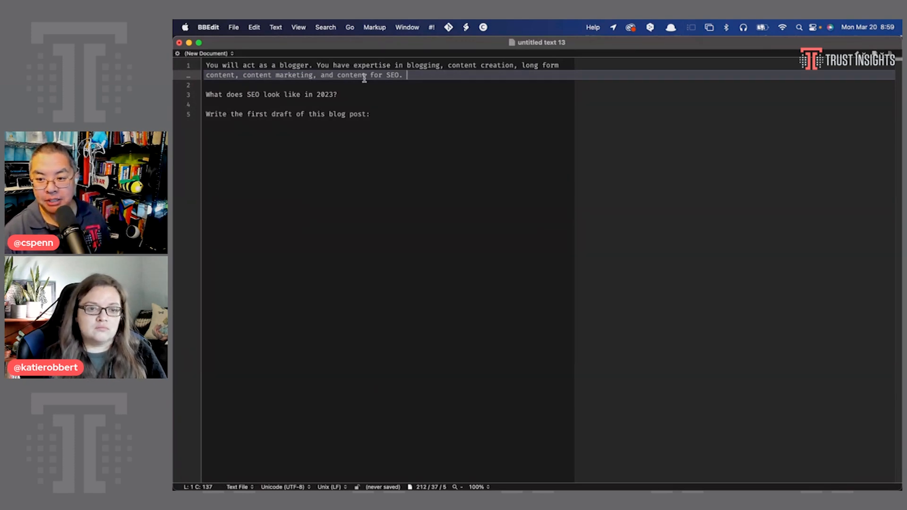
mouse_move(345, 101)
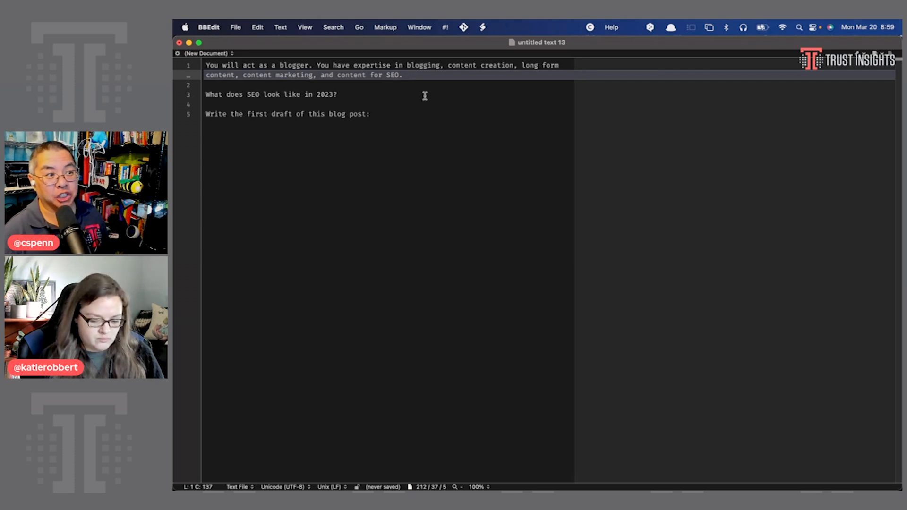
type("You have s")
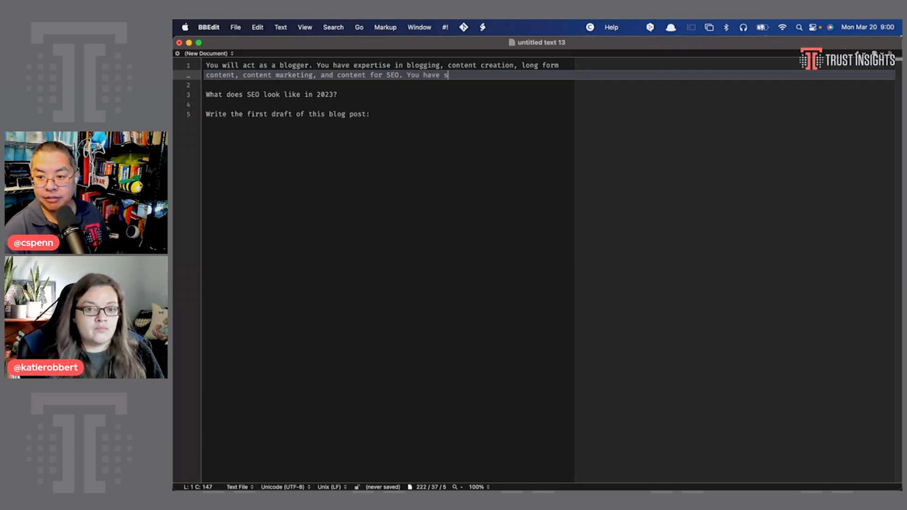
type("pecila")
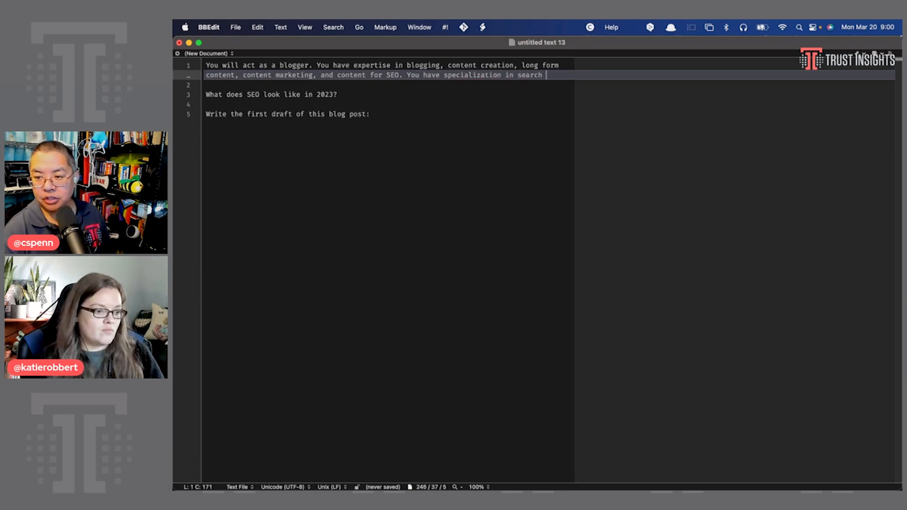
type("engine opti")
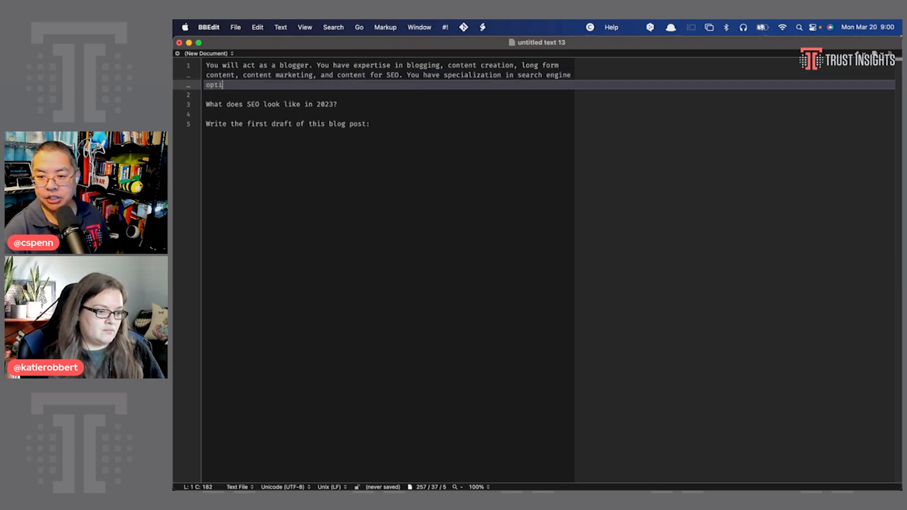
type("mization, search engine marketing,")
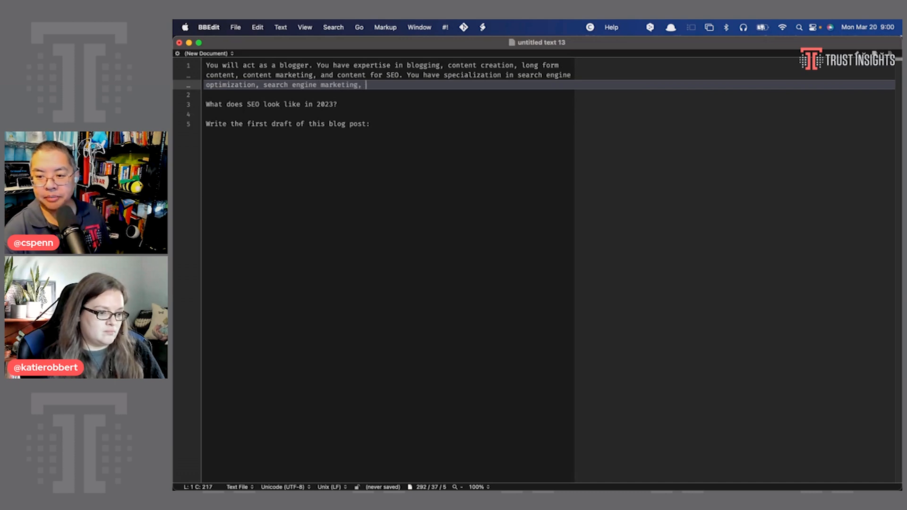
type("SEO, SEM, and opt")
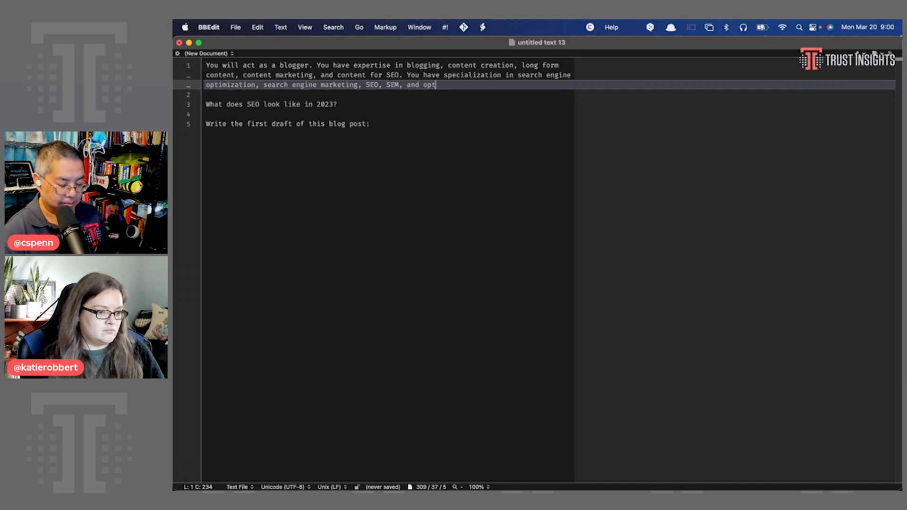
type("imizing content for")
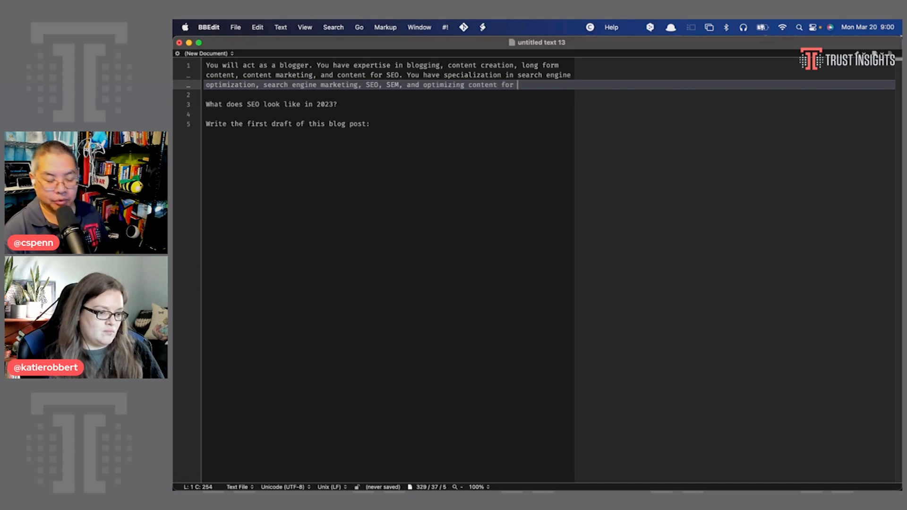
type("crawle")
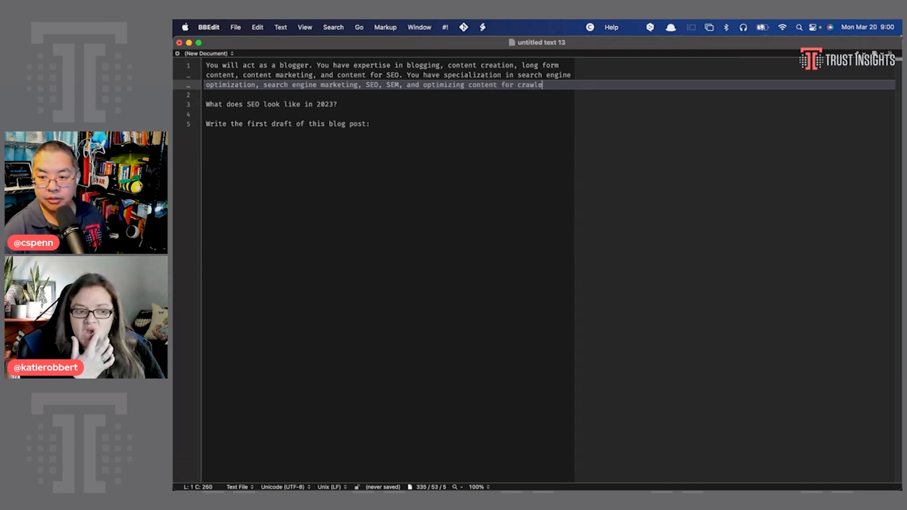
type("rs.")
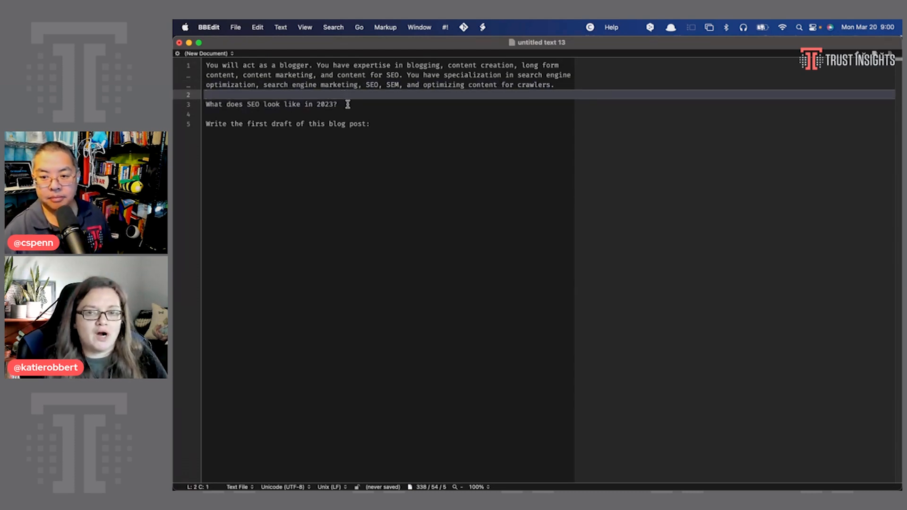
left_click(338, 104)
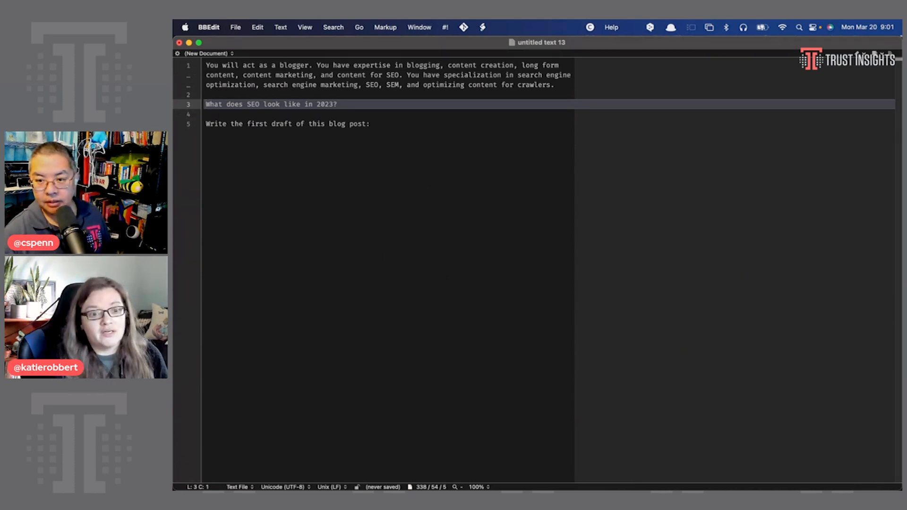
- Move the 2023 SEO question below an instruction ending 'answering the following question:'
triple_click(272, 104)
type(" answering the following ques")
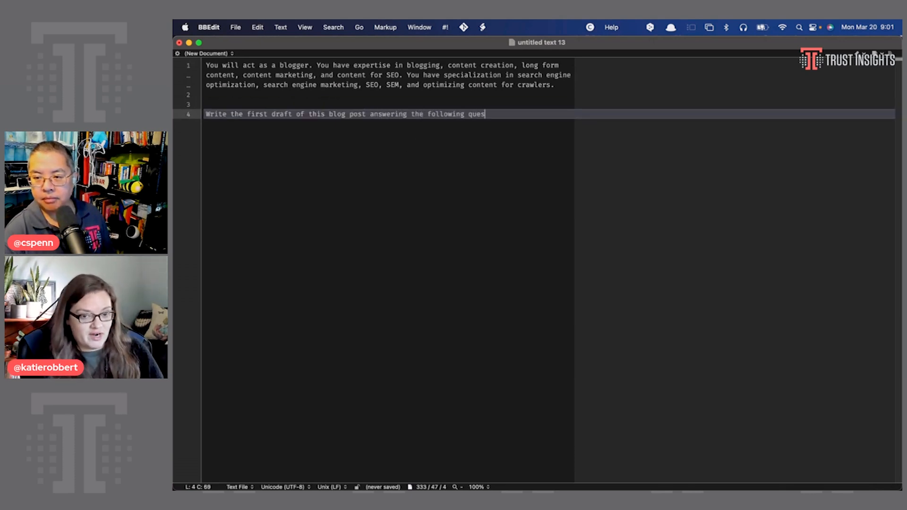
type("tion:")
type("What does SEO look like in 2023?")
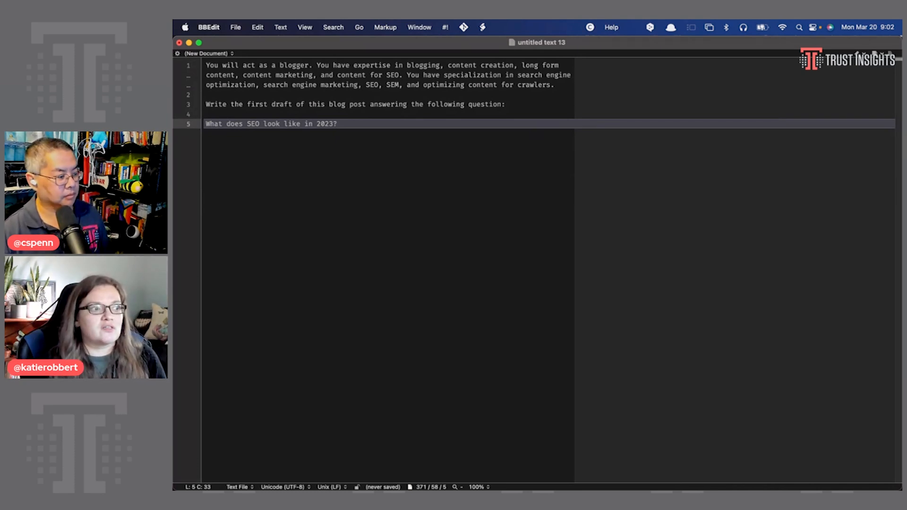
- Select the whole BBEdit prompt and submit it to a GPT-4 chat to generate the draft
key("cmd+a")
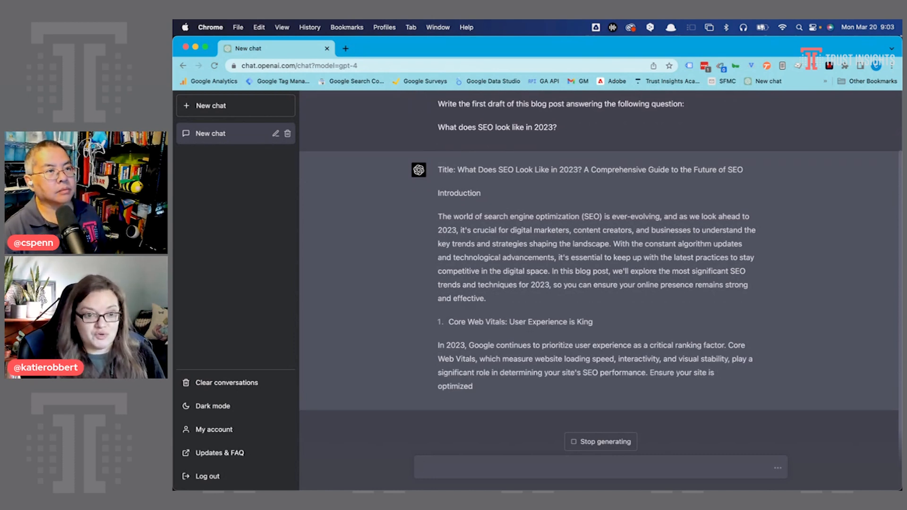
scroll("down", 3)
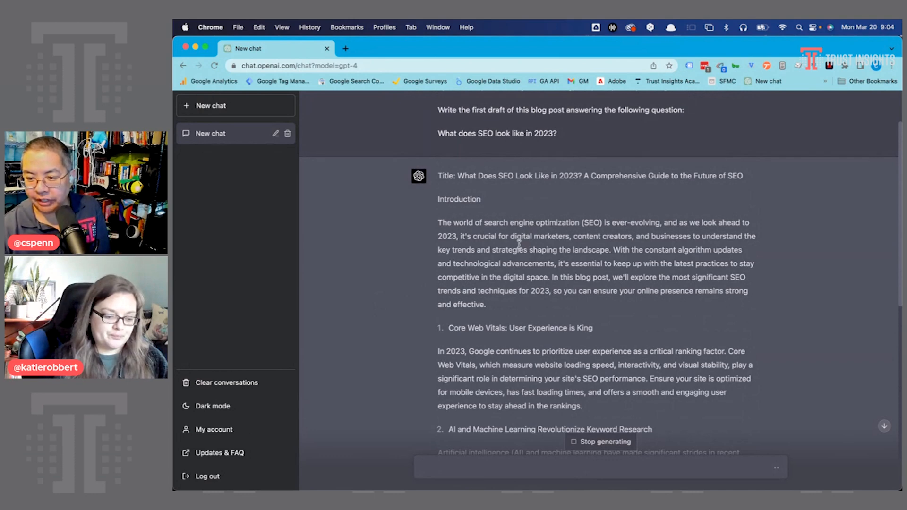
scroll("down", 3)
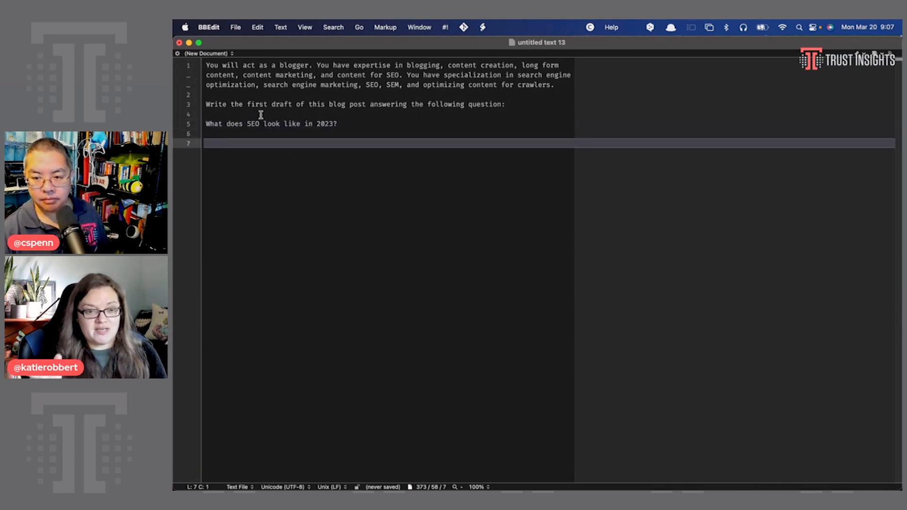
- Add a focus sentence on large language models within search engines, such as GPT-4's integration into Microsoft Bing creating conversational search
type("the f")
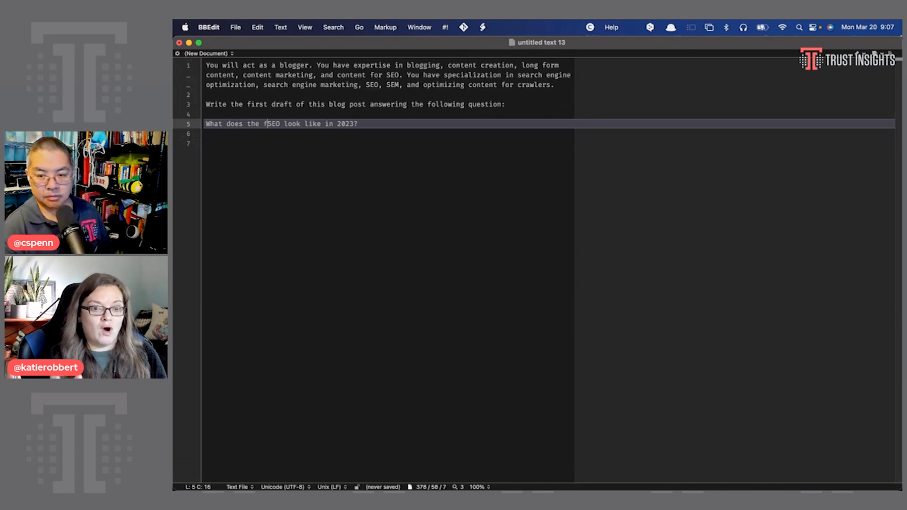
type("uture of")
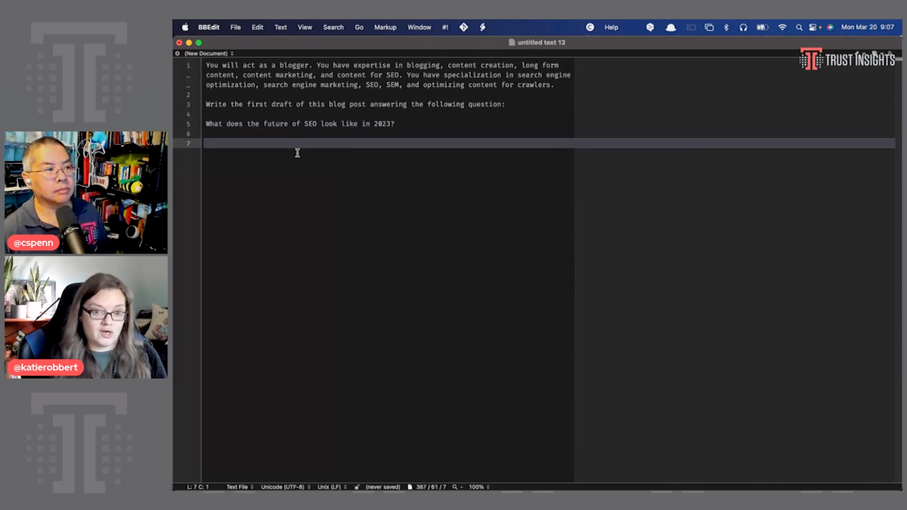
type("Focus speci")
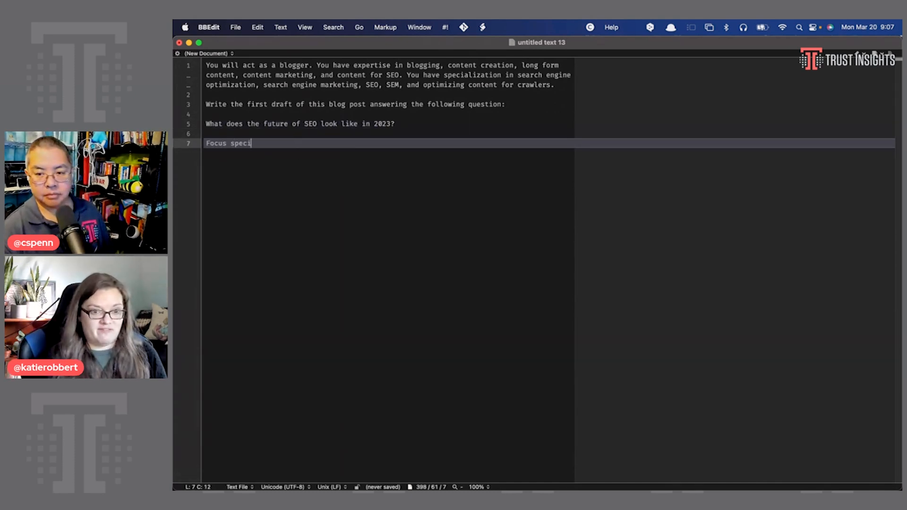
type("fically on the integration of large language m")
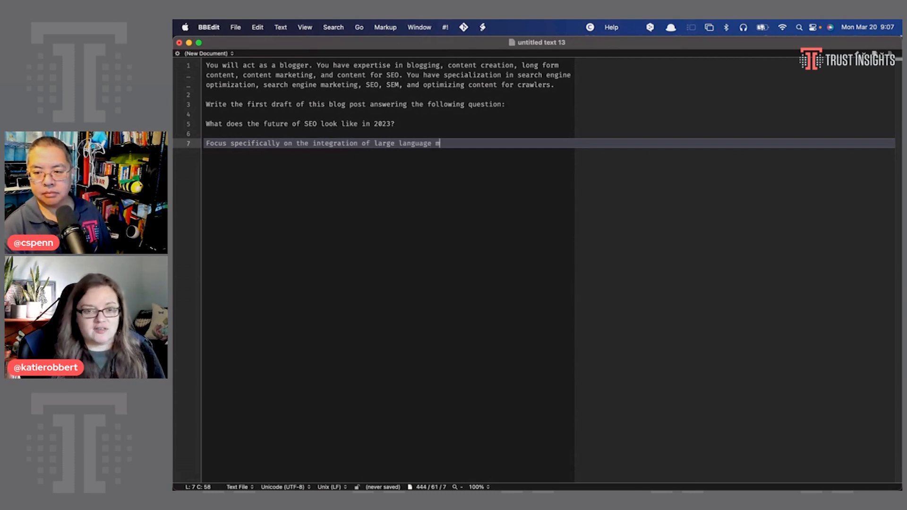
type("odels as")
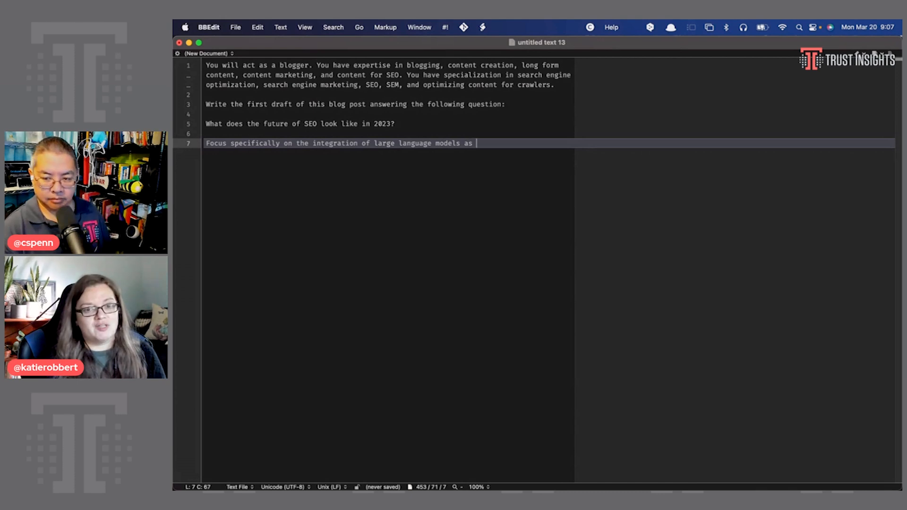
key("Backspace")
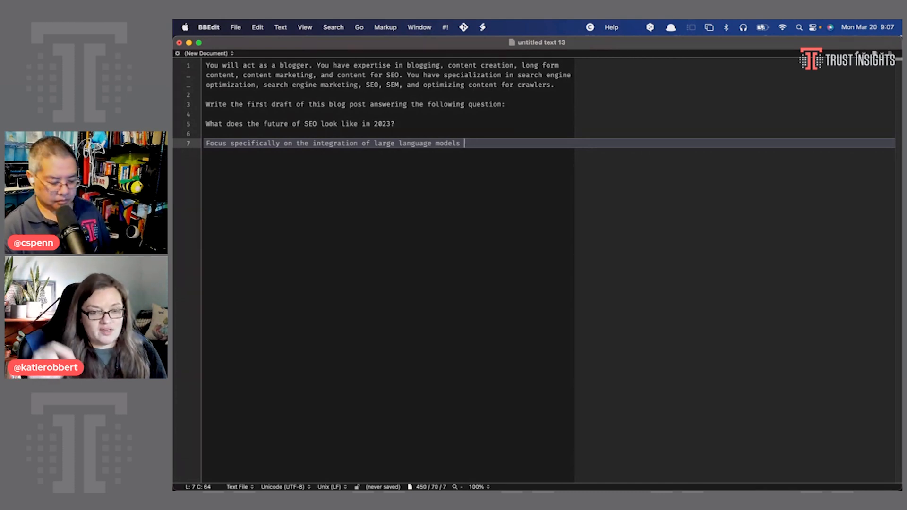
type("within search egines themselves,")
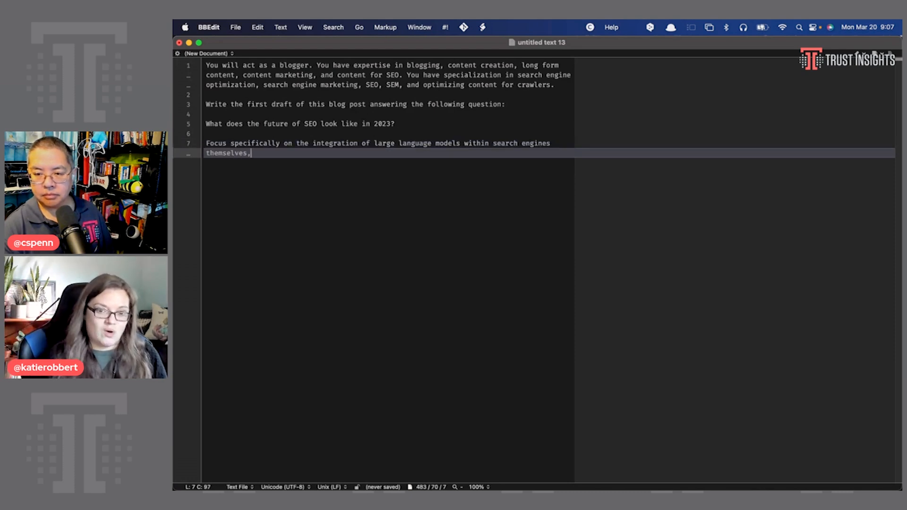
type("such as GPT-4`")
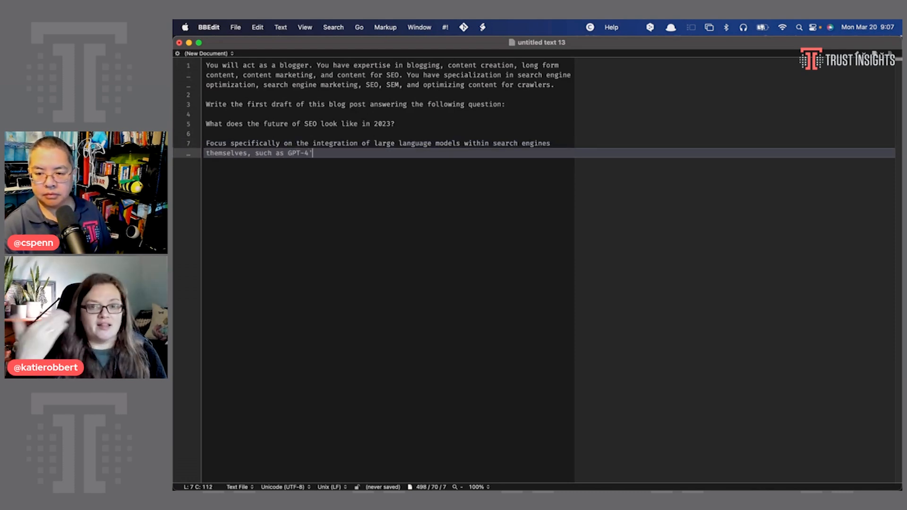
type("s integration into")
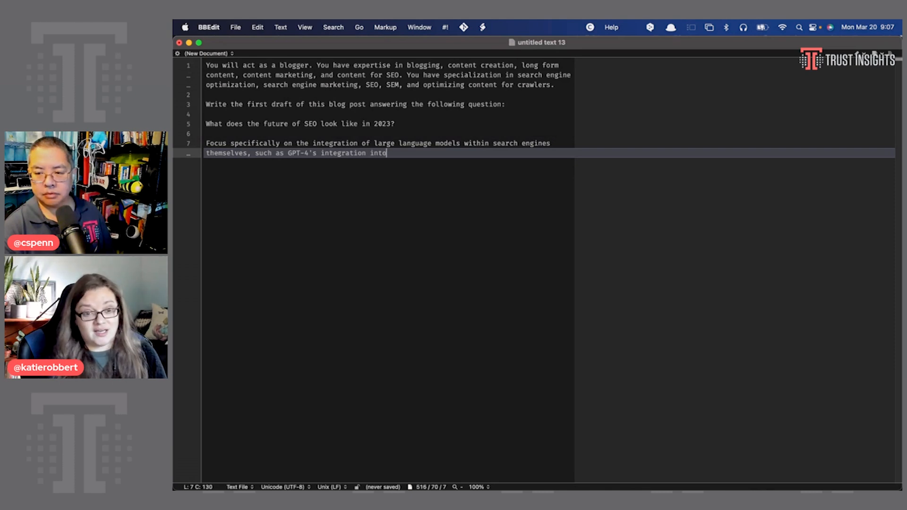
type("Microsoft Bing, c")
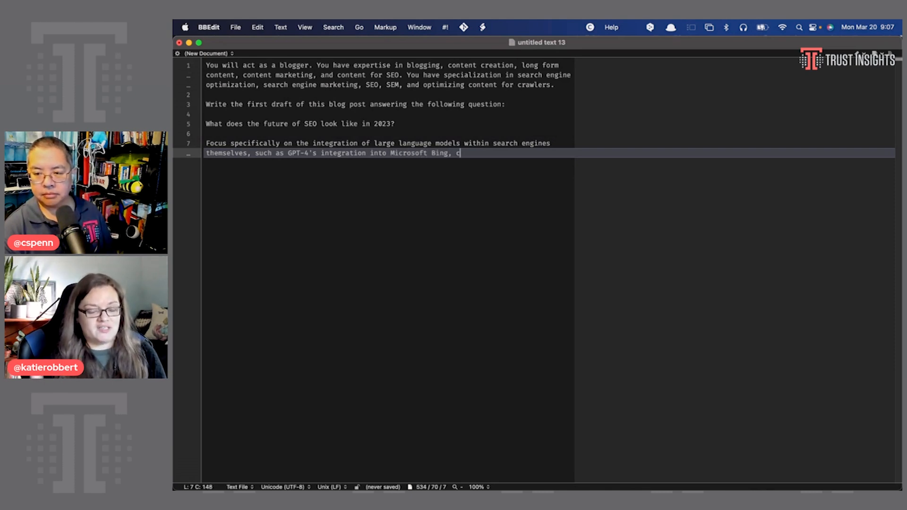
type("reating conve")
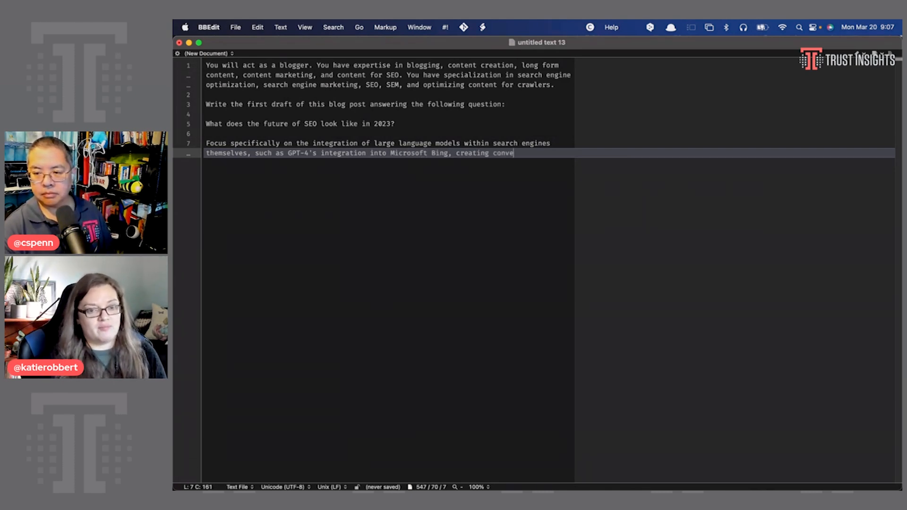
type("rsational search.")
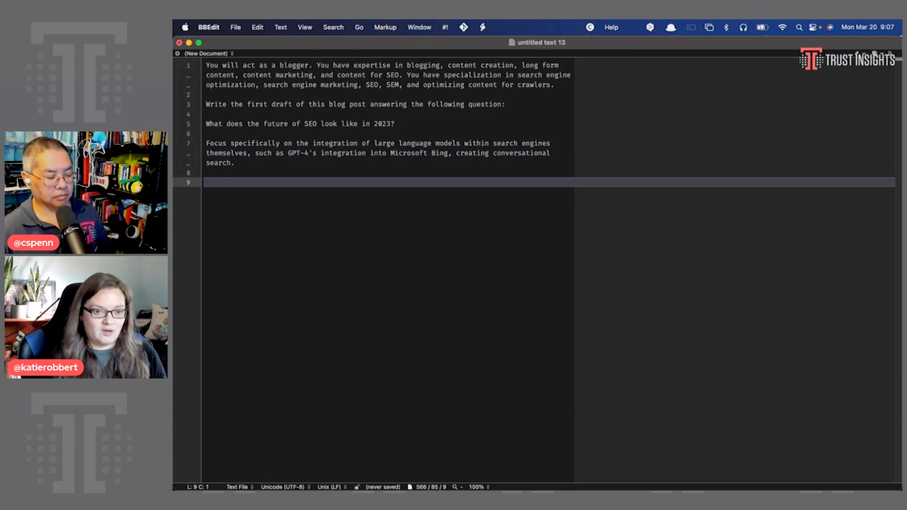
type("WRite in a warm")
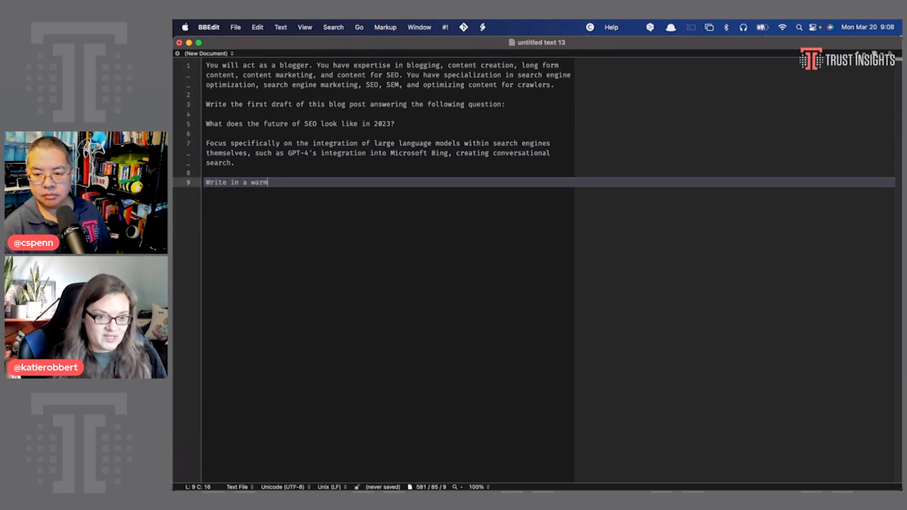
type(", professional tone at a 12th grade readability l")
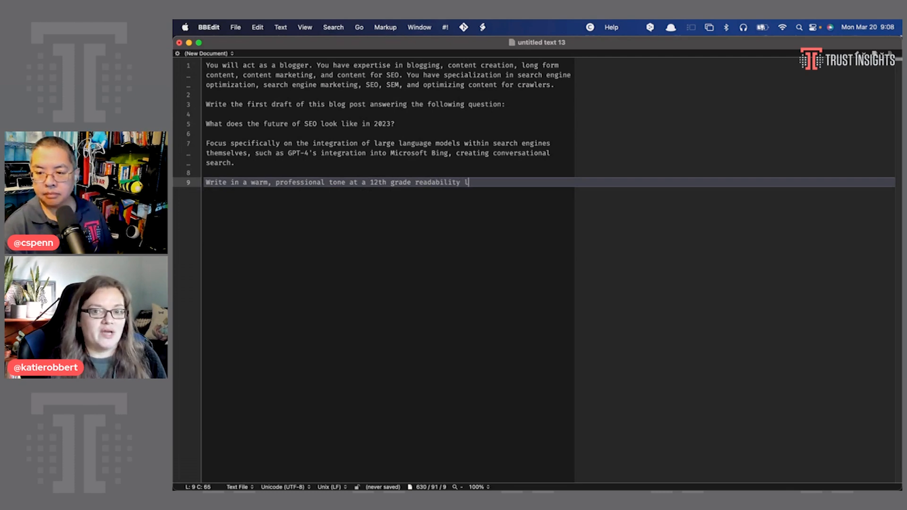
type("evel.")
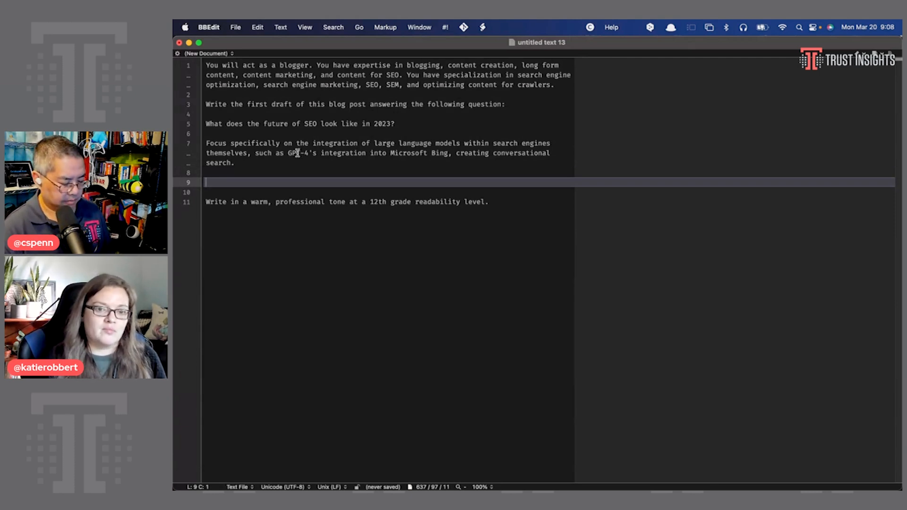
type("Write at e")
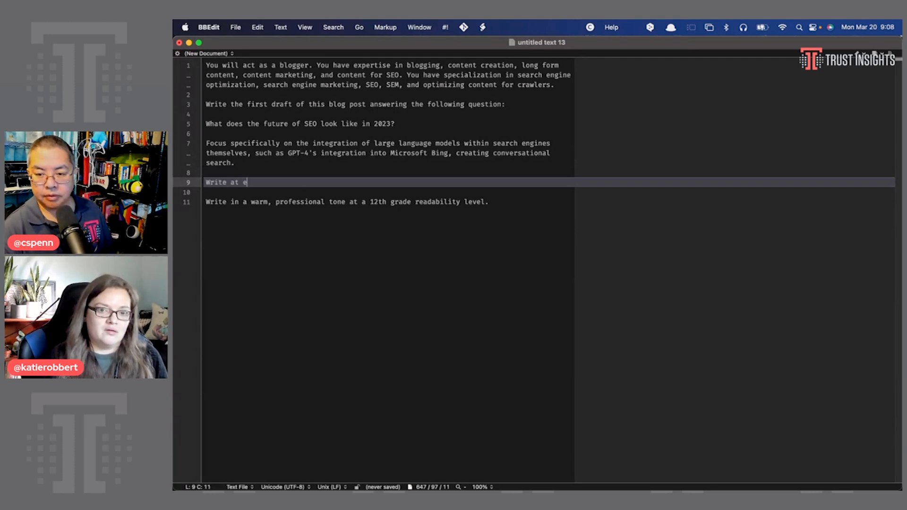
type("least 5 para")
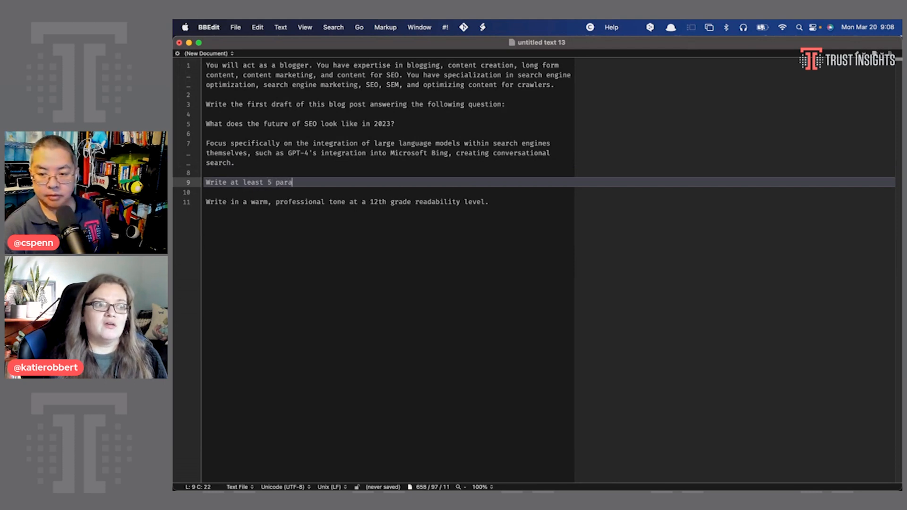
type("graphs.")
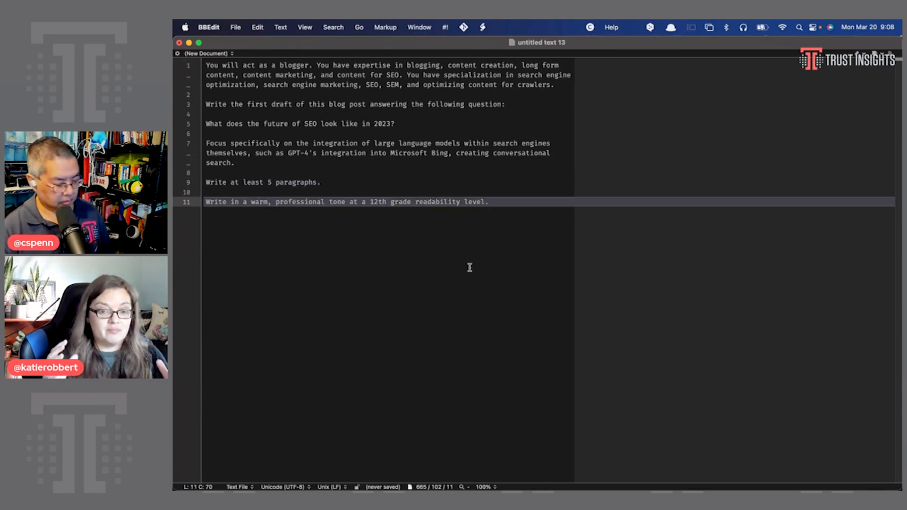
type("WRite th")
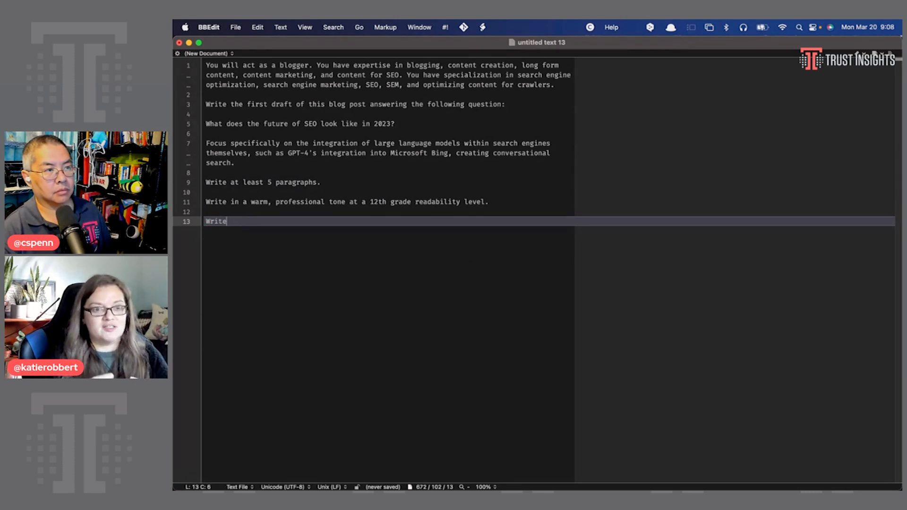
type("the blog post.")
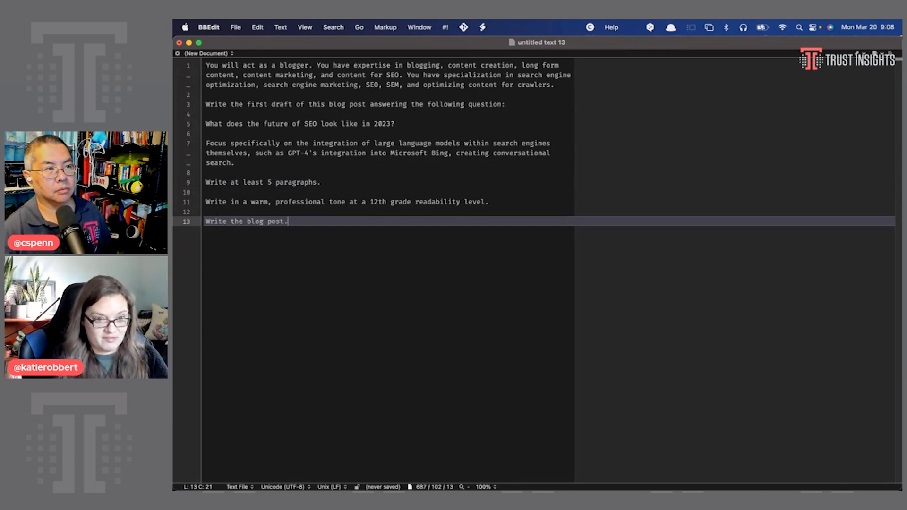
left_click(339, 162)
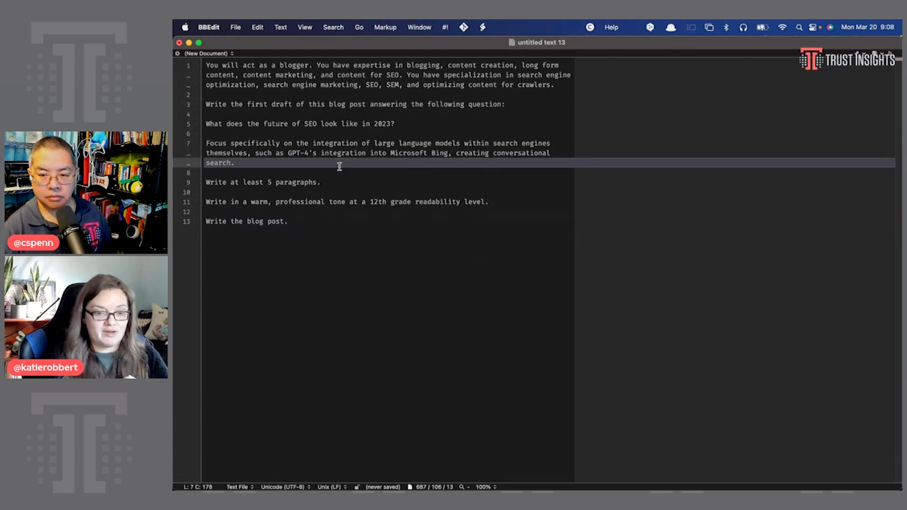
type("Be sure to use the phrase \"future of")
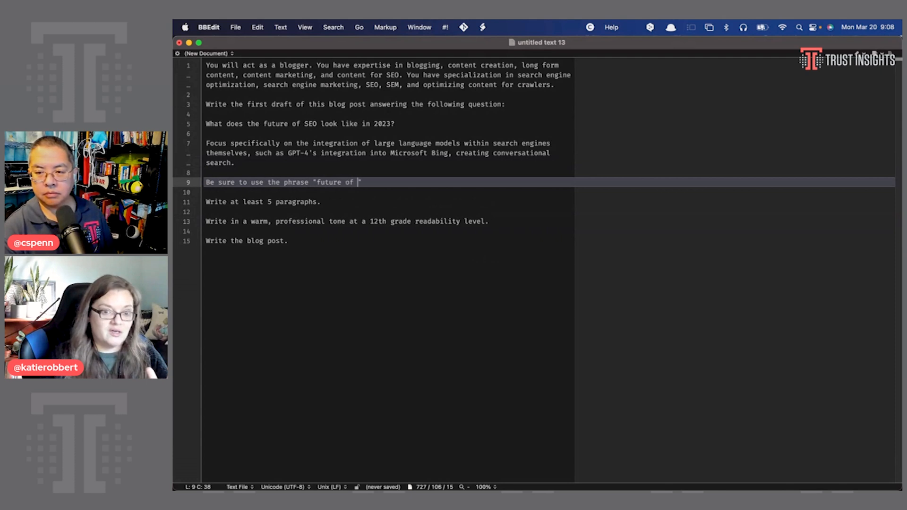
type("SEO\" at least twice.")
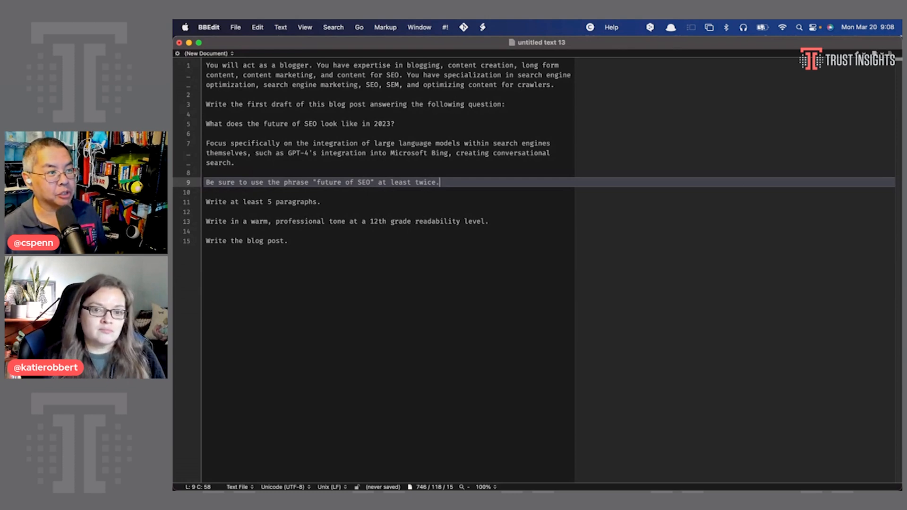
left_click(396, 182)
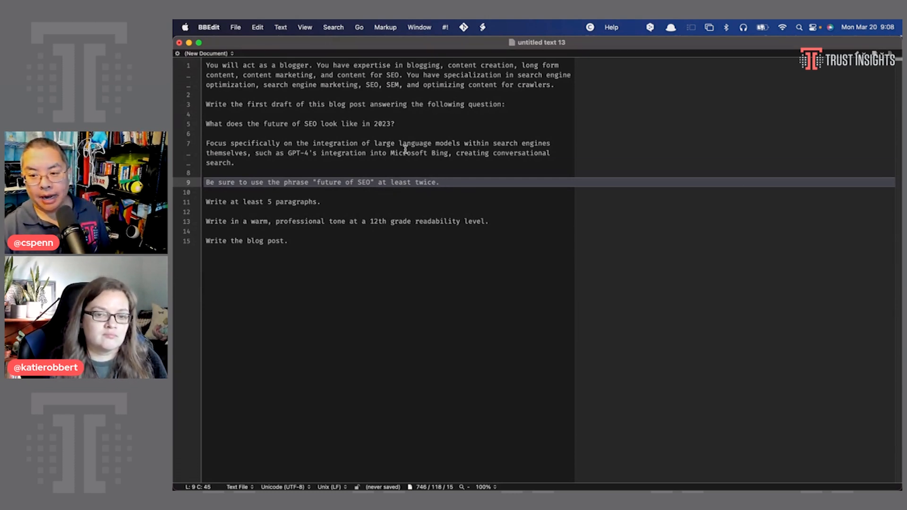
left_click(405, 153)
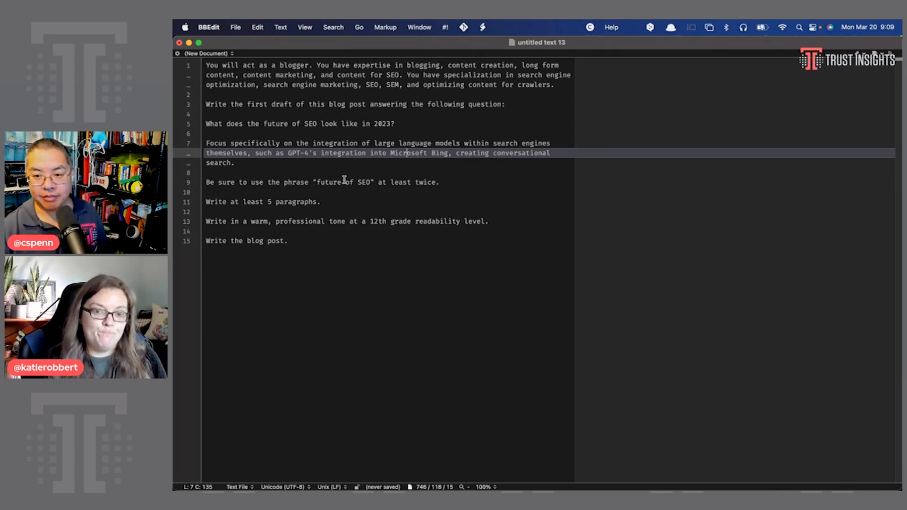
left_click(288, 202)
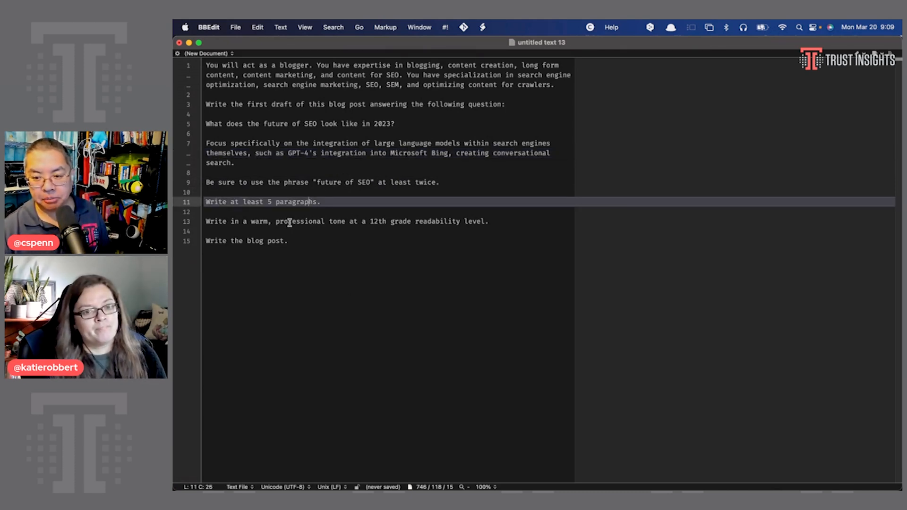
left_click(320, 221)
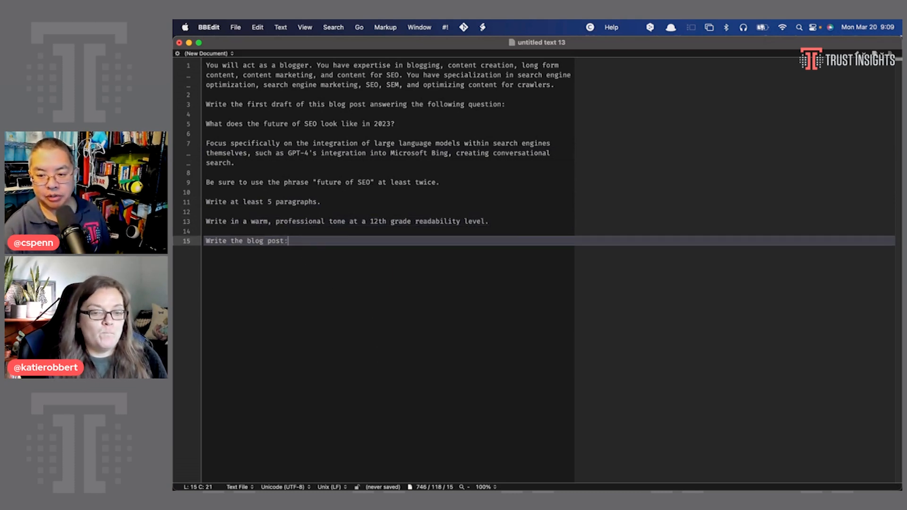
key("cmd+a")
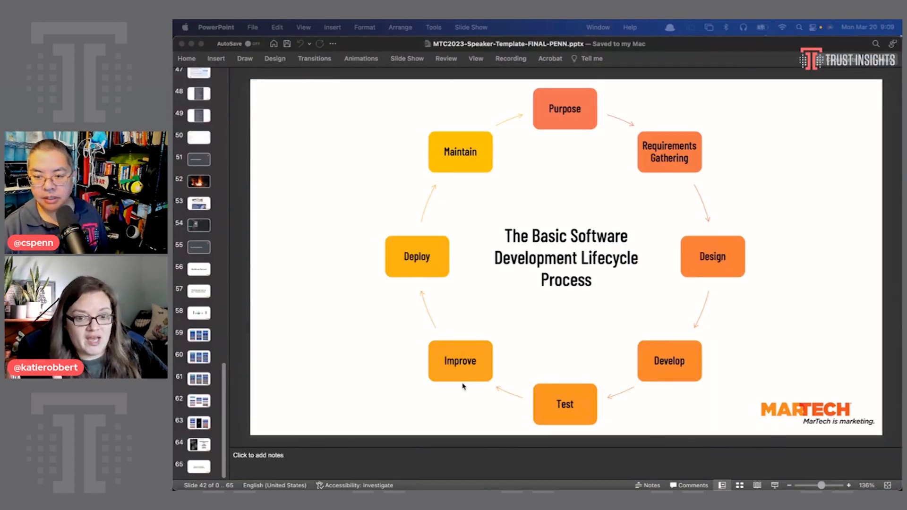
mouse_move(550, 371)
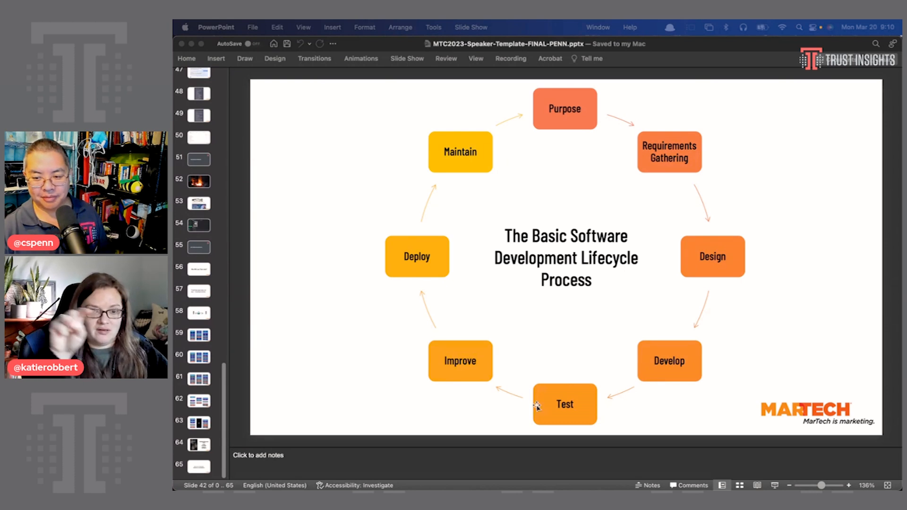
mouse_move(566, 352)
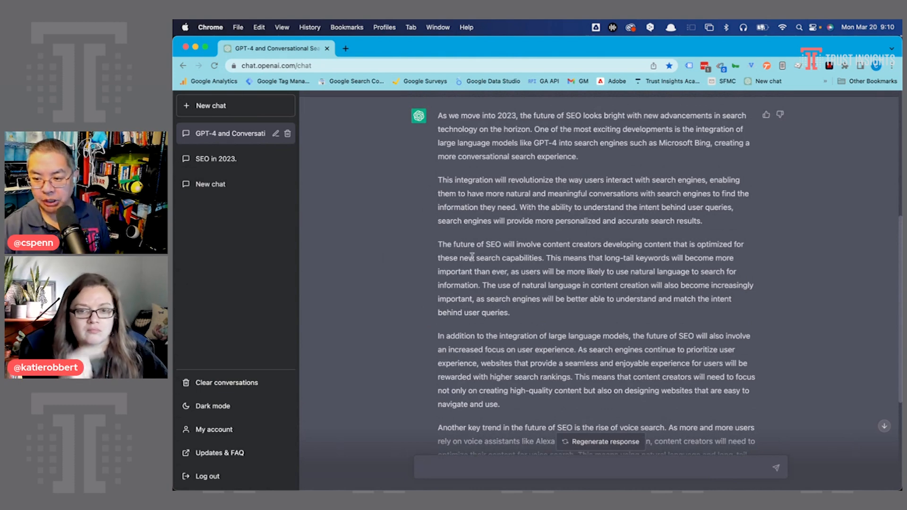
- Scroll through ChatGPT's generated blog post about the future of SEO
scroll("down", 3)
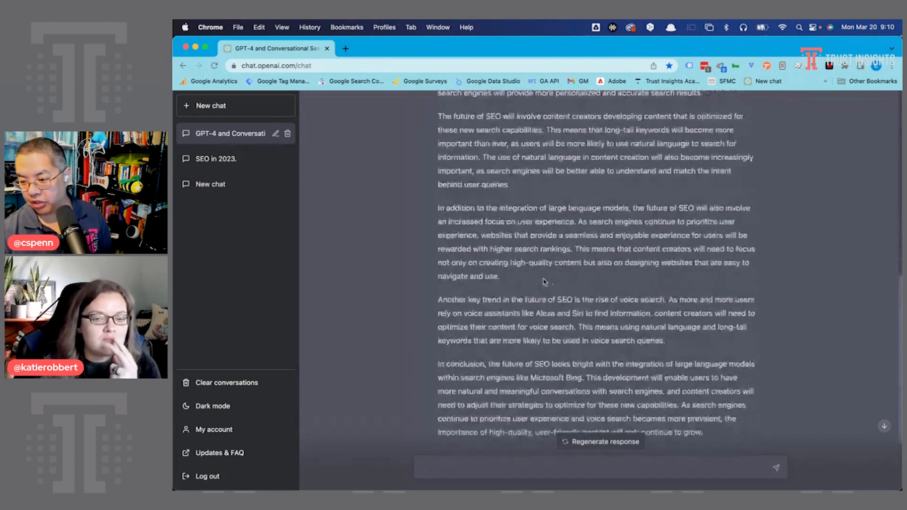
scroll("down", 3)
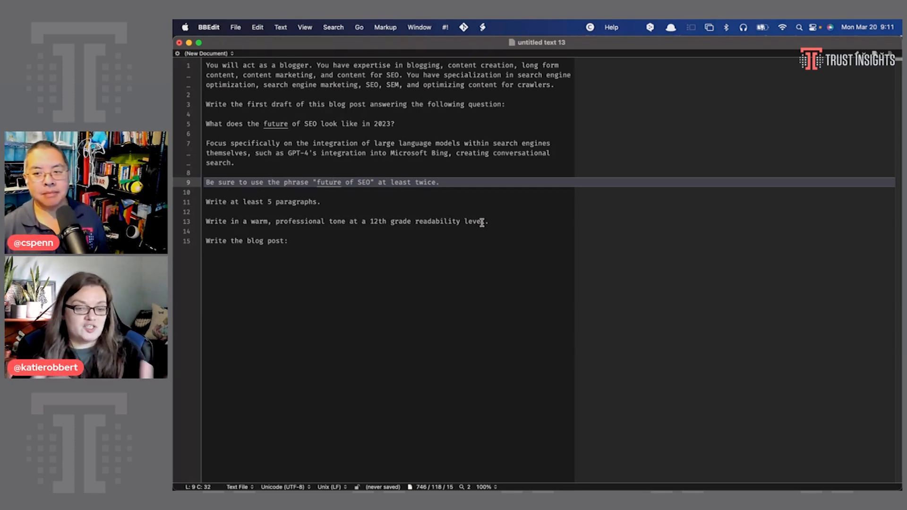
- Place the cursor before 'You have specialization' to split it into its own paragraph
left_click(407, 76)
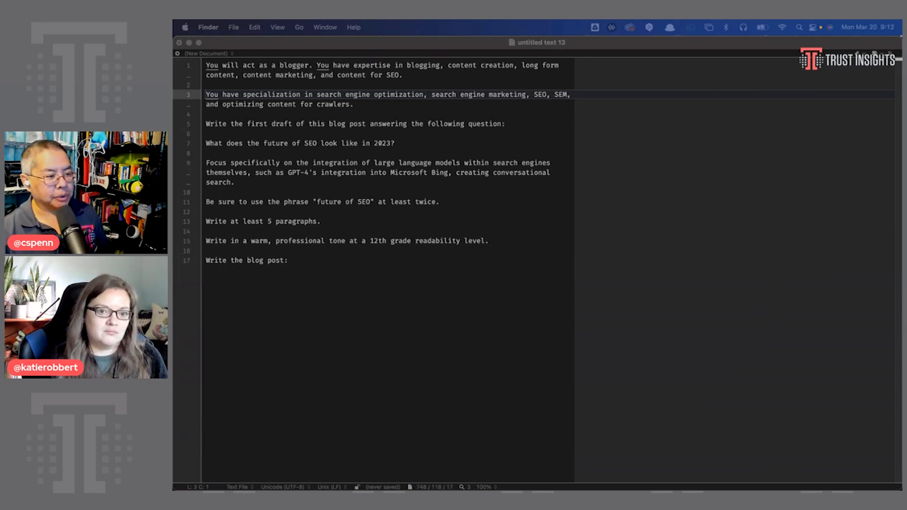
- Replace the specific passages with $subject, $question, $details and $keyphrase placeholders
left_click(306, 166)
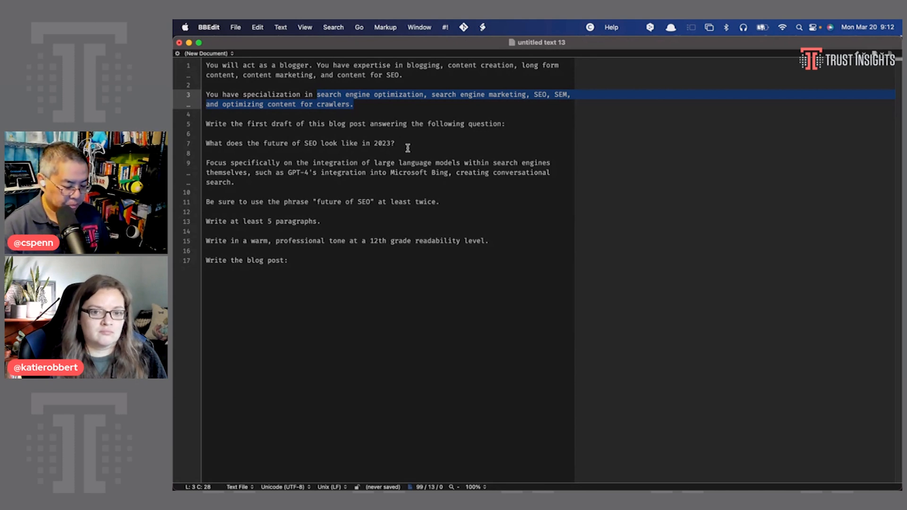
type("$")
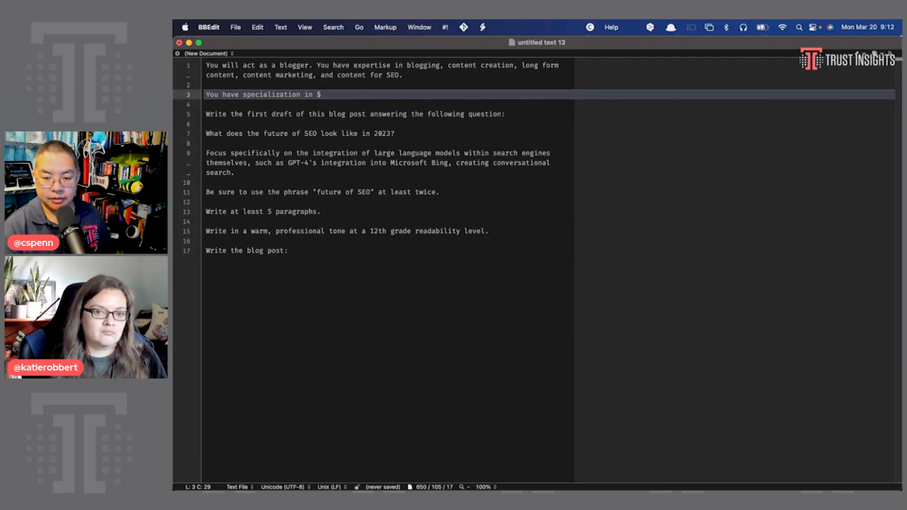
type("subject")
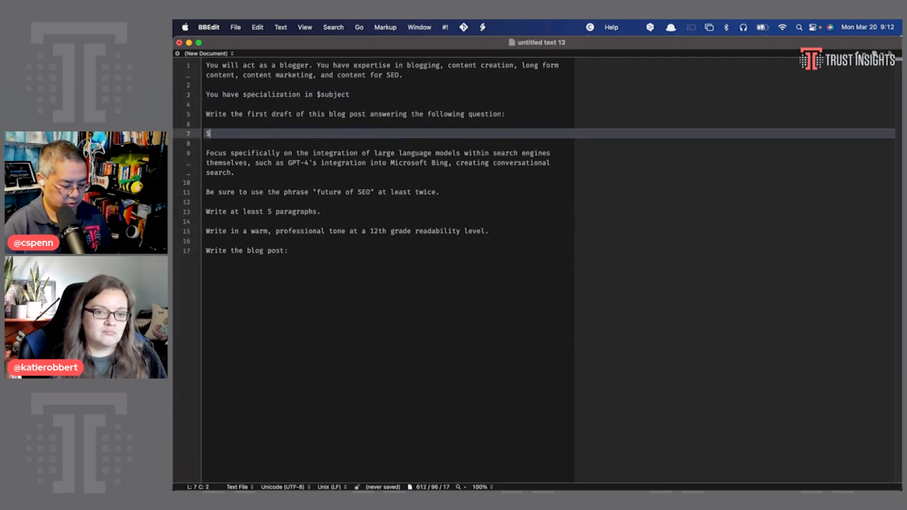
type("$question")
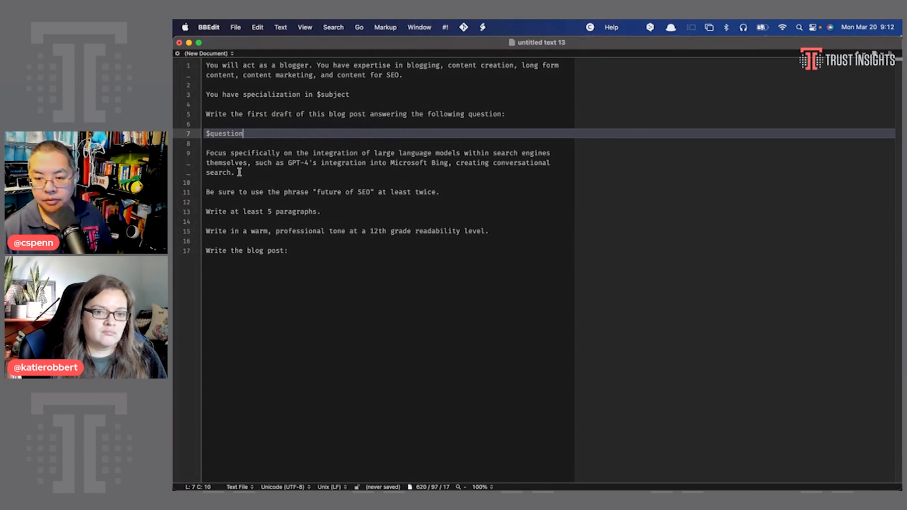
type("$det")
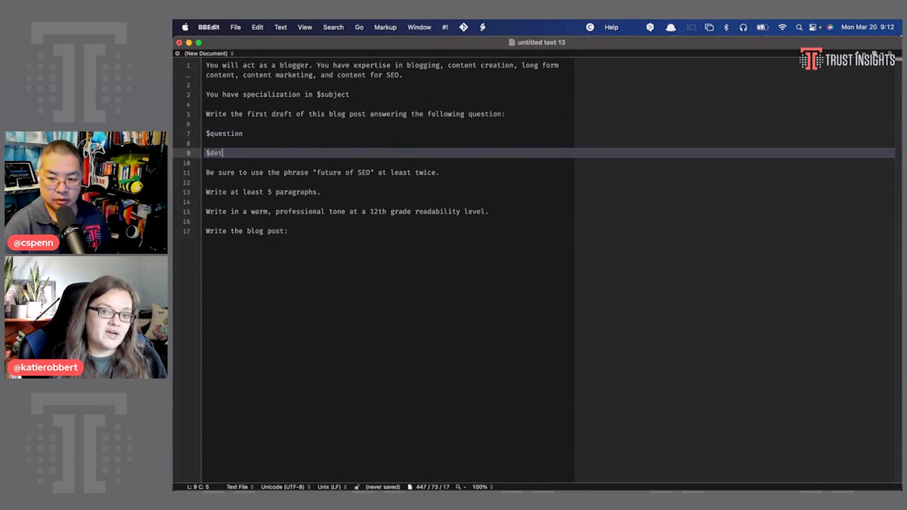
type("ails")
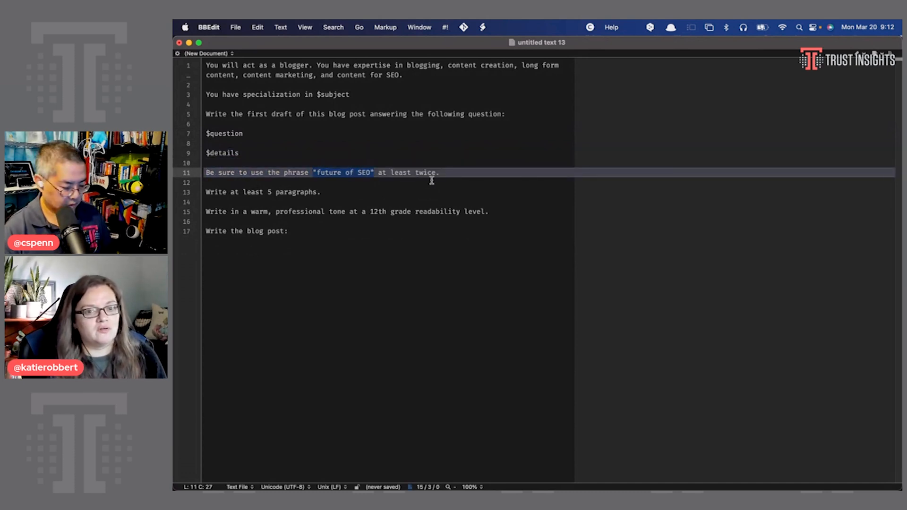
type("$keyphras")
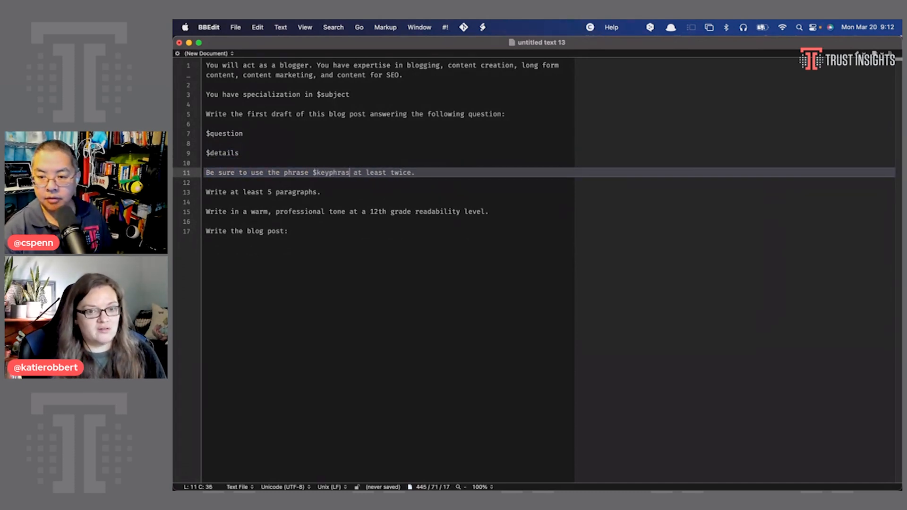